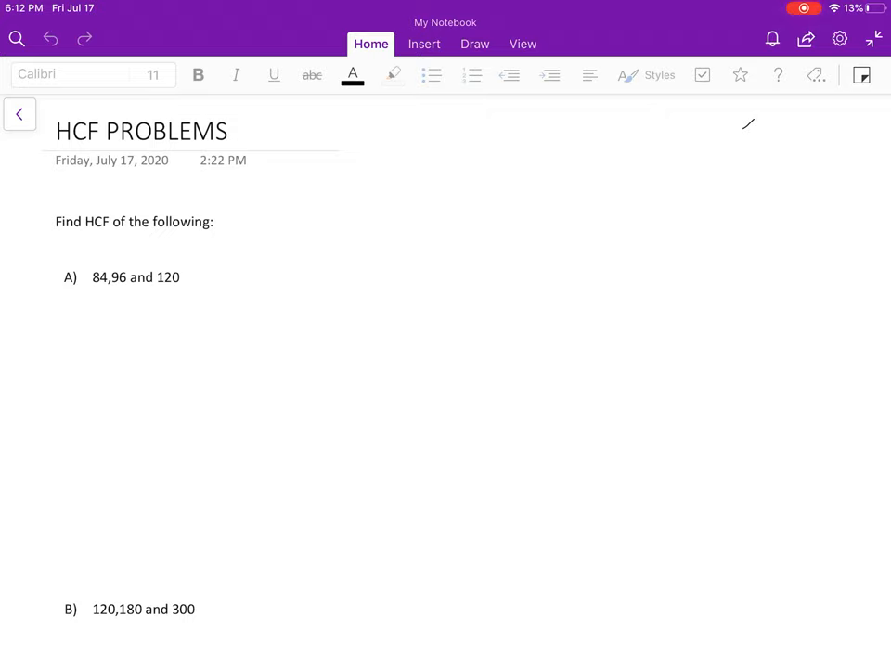
Switch to the Draw tools and pick the black pen for handwriting.
click(473, 44)
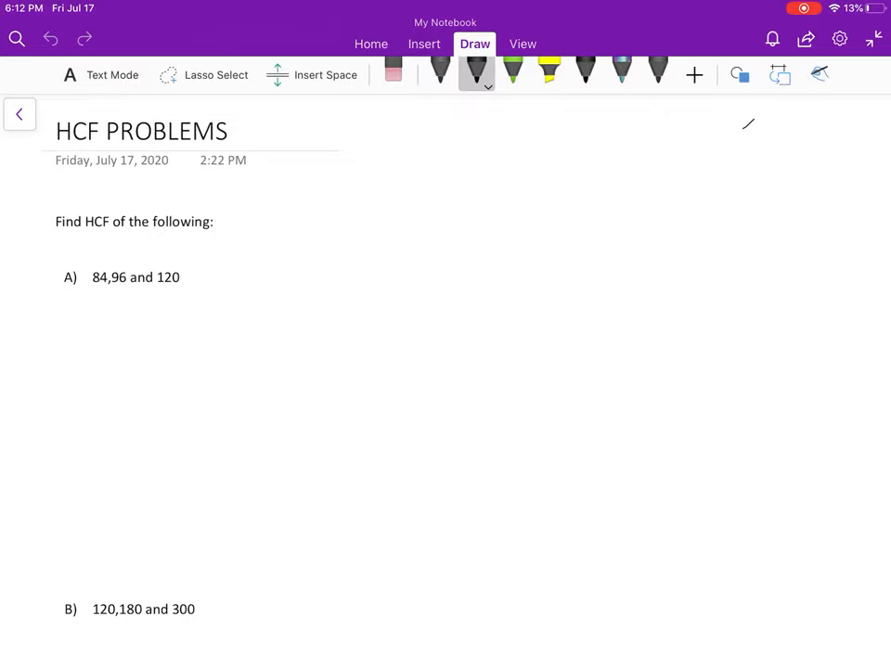
click(590, 75)
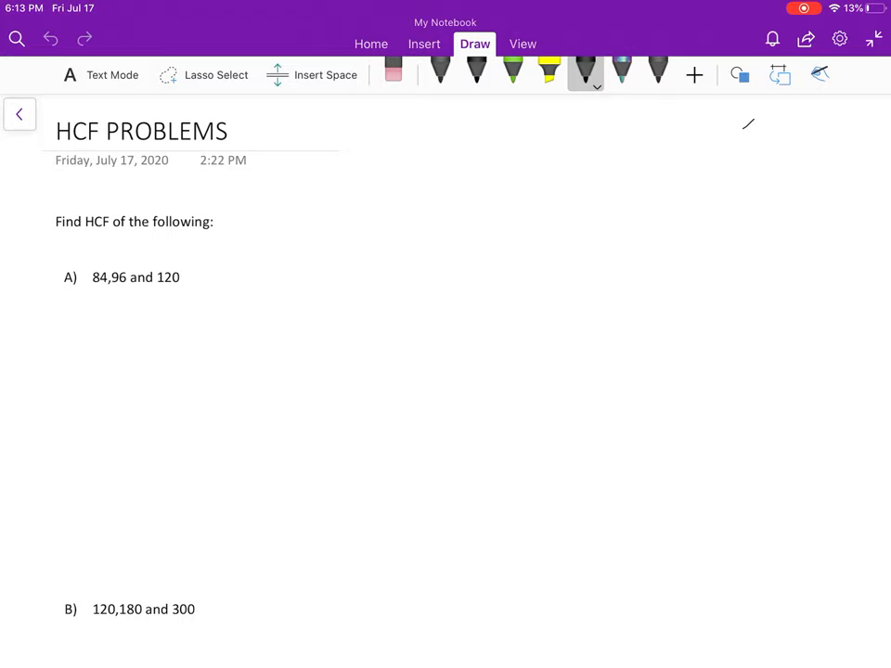
click(587, 75)
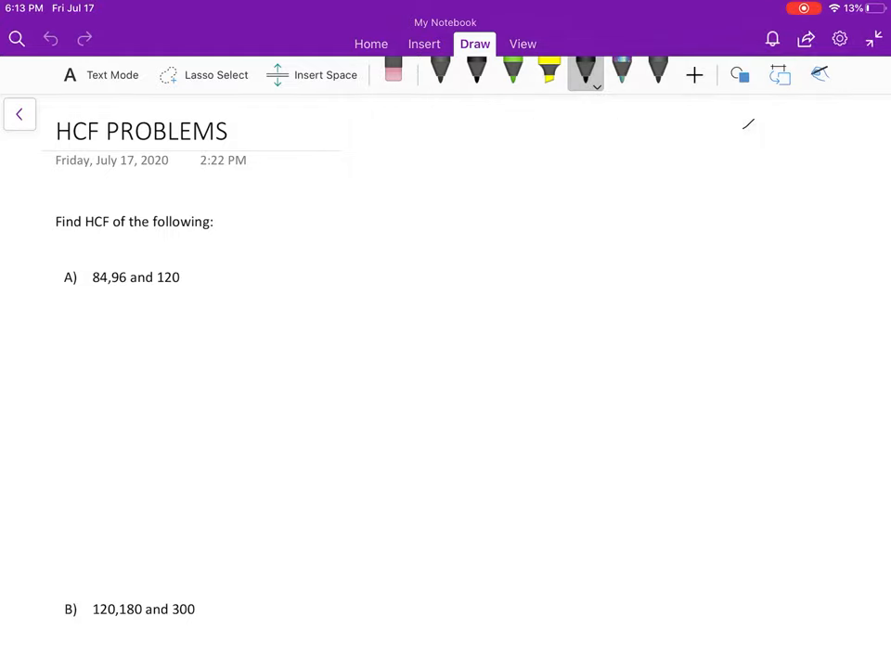
Handwrite 84, 96, 120 under a division bracket with divisor 2 under problem A.
drag(108, 312, 102, 362)
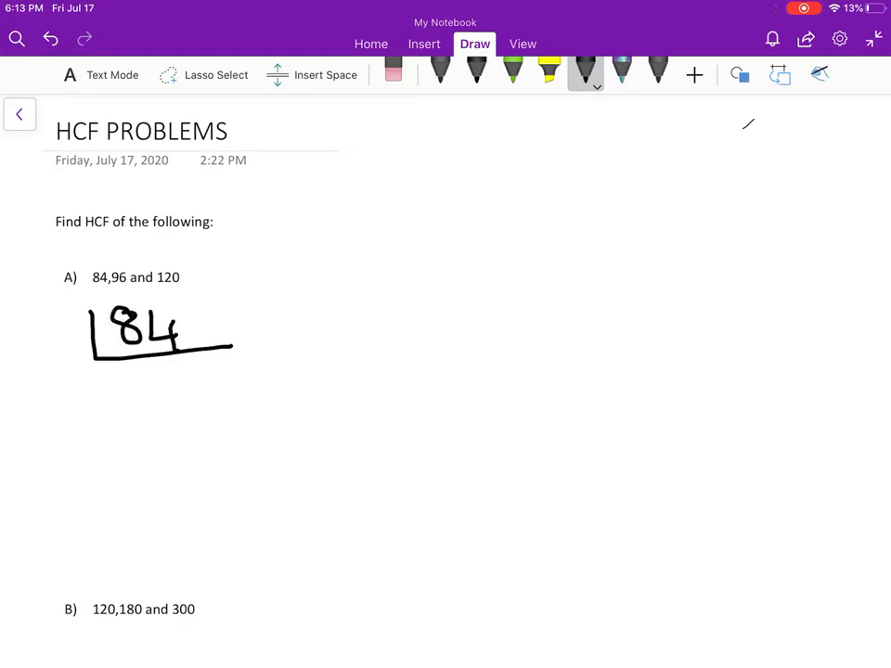
drag(189, 334, 219, 325)
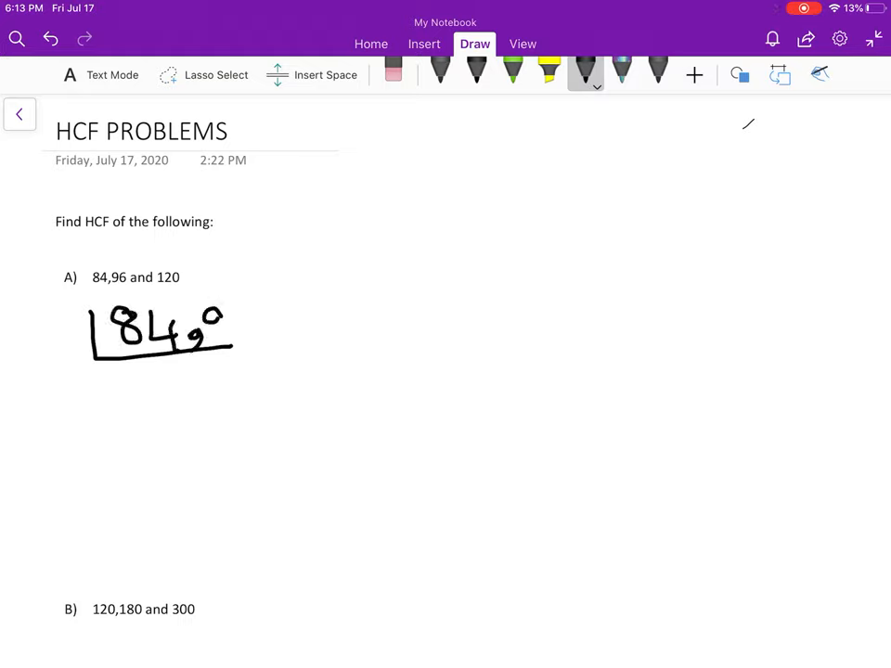
drag(223, 325, 275, 330)
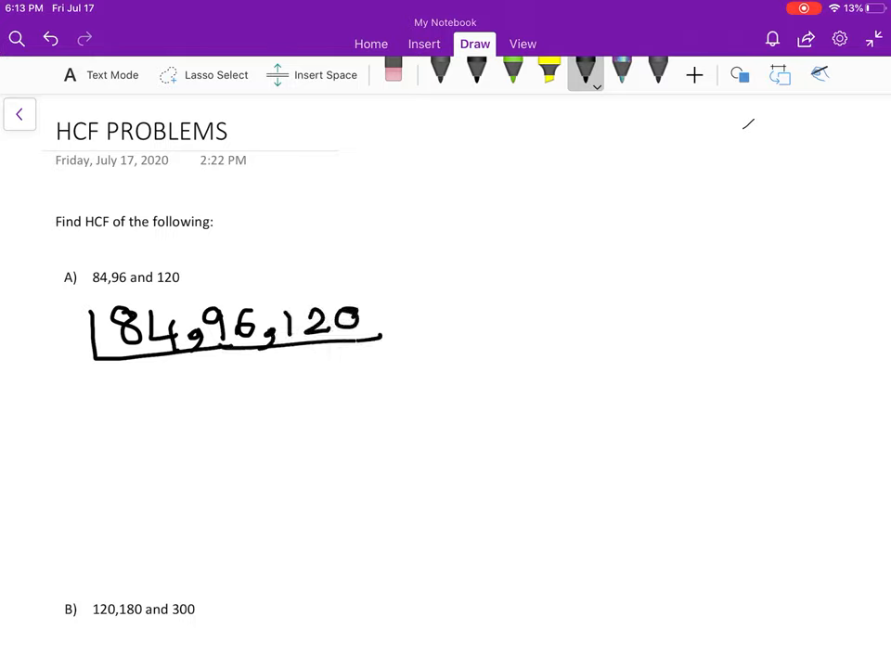
drag(52, 319, 71, 349)
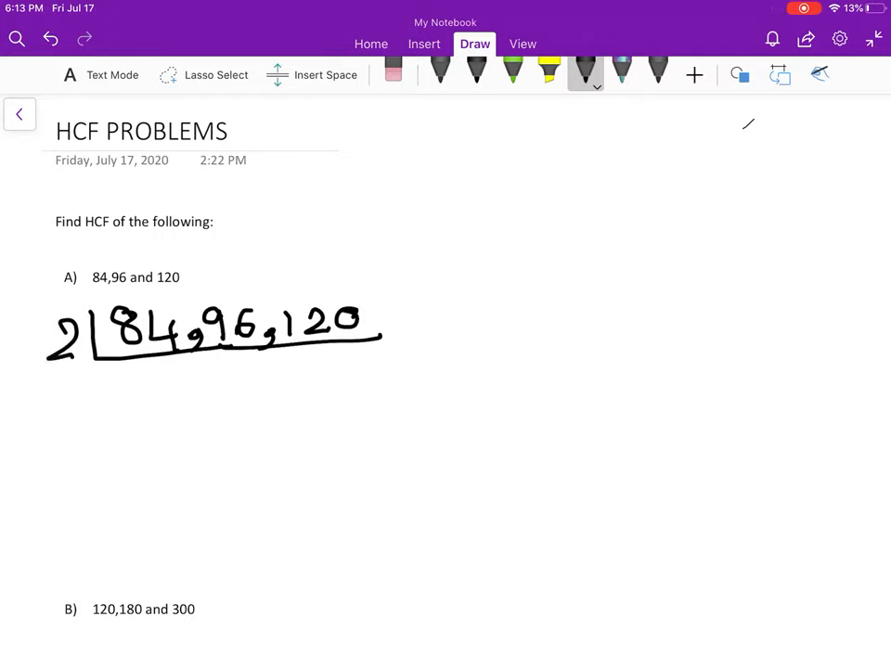
Write the quotient row 42, 48, 60 and a second bracket with divisor 2.
drag(126, 375, 126, 399)
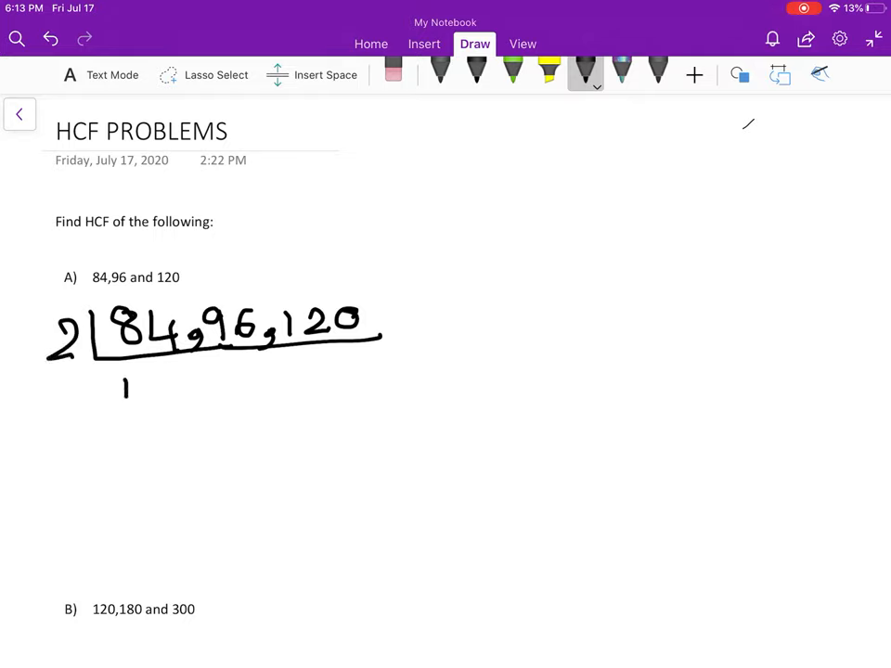
drag(120, 390, 208, 390)
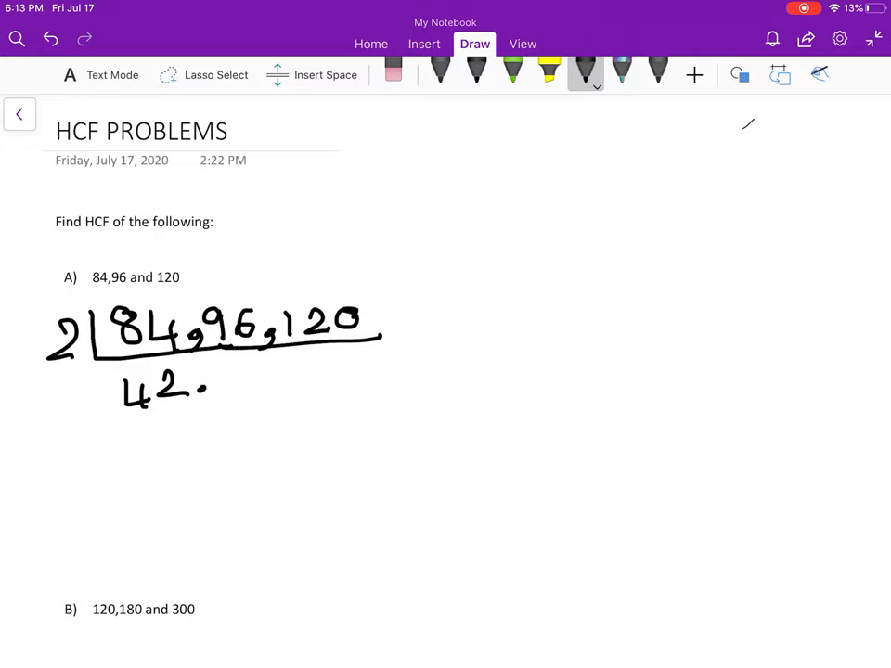
drag(213, 380, 263, 375)
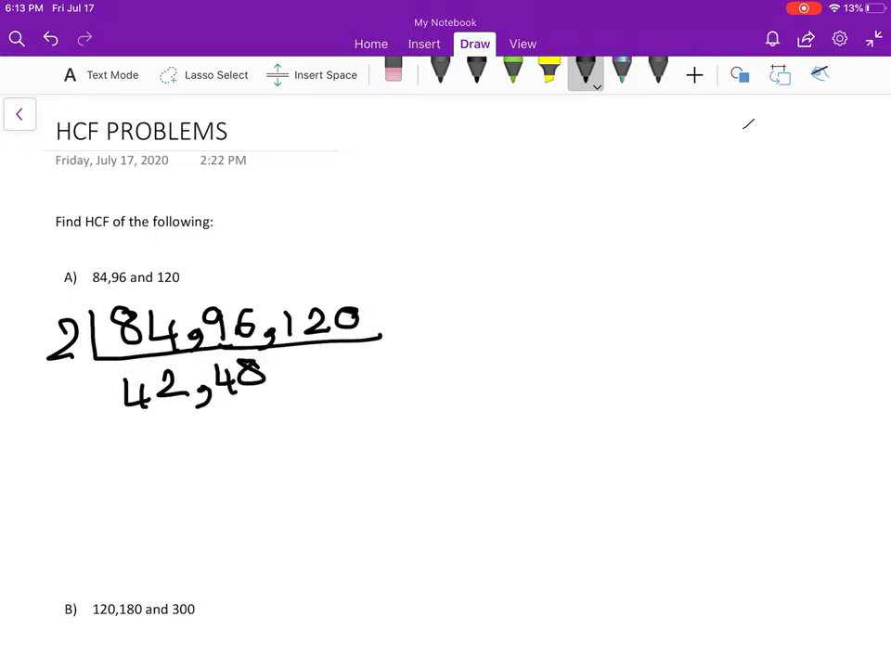
drag(279, 371, 306, 371)
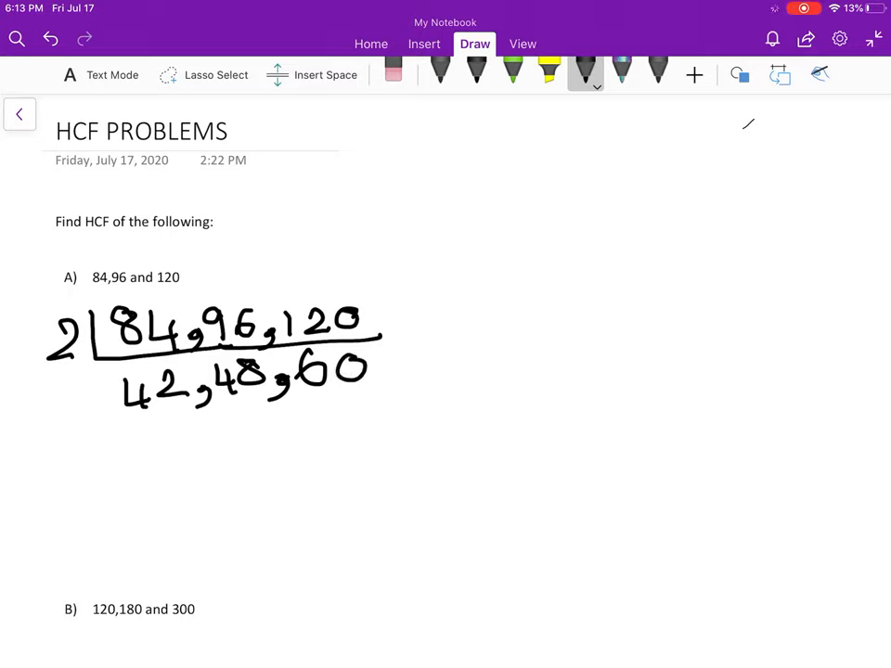
drag(93, 353, 404, 389)
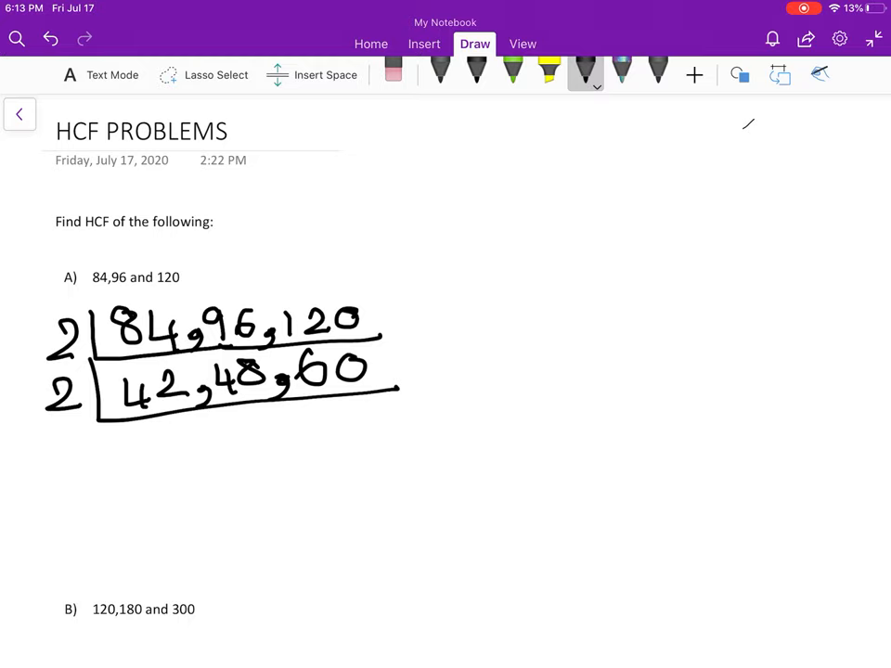
Write the next row 21, 24, 30 with a third bracket and divisor 3.
drag(129, 431, 145, 455)
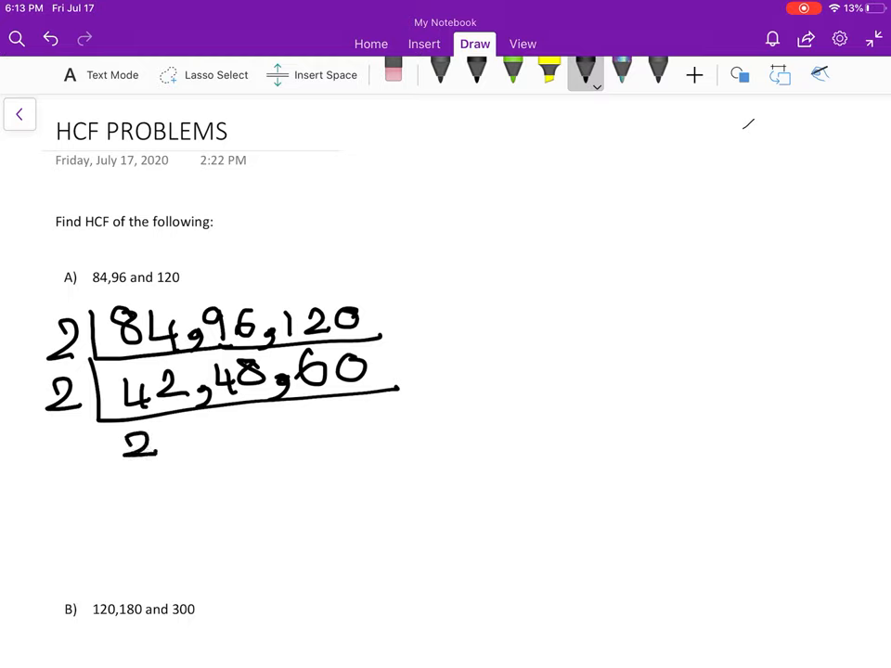
drag(167, 436, 200, 442)
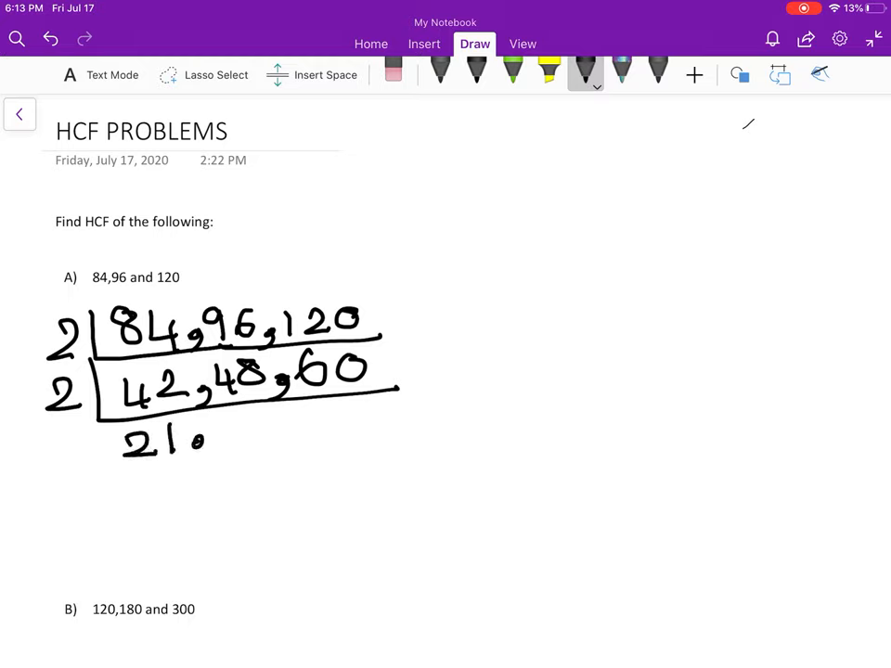
drag(213, 436, 274, 442)
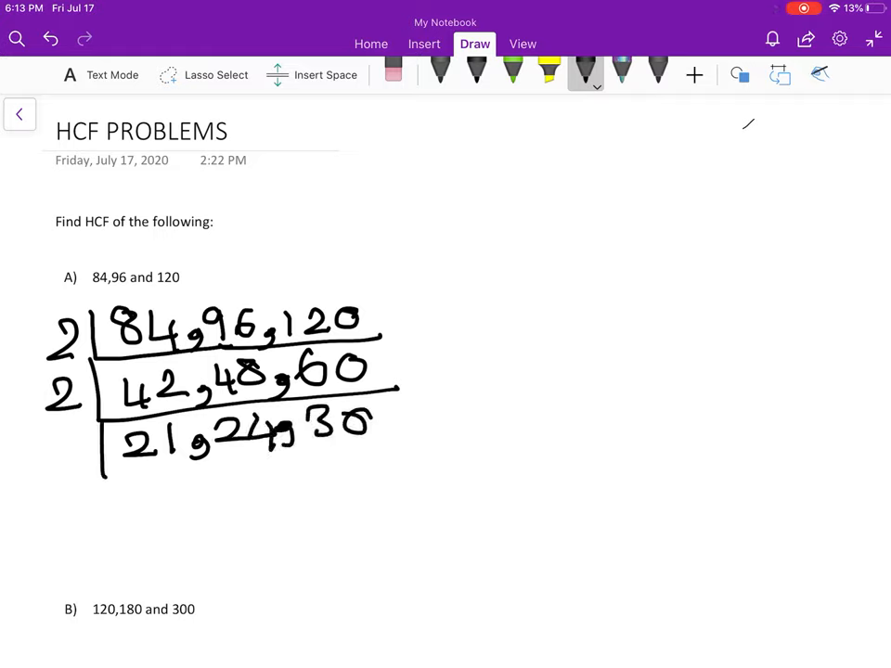
drag(60, 455, 399, 455)
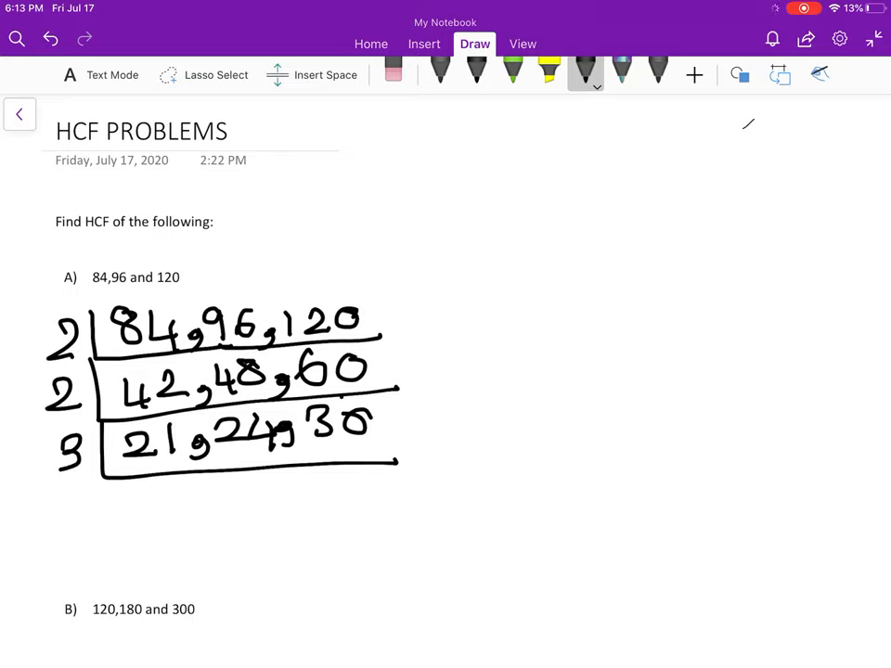
Write the final quotient row 7, 8, 10 beneath the ladder.
drag(130, 492, 163, 504)
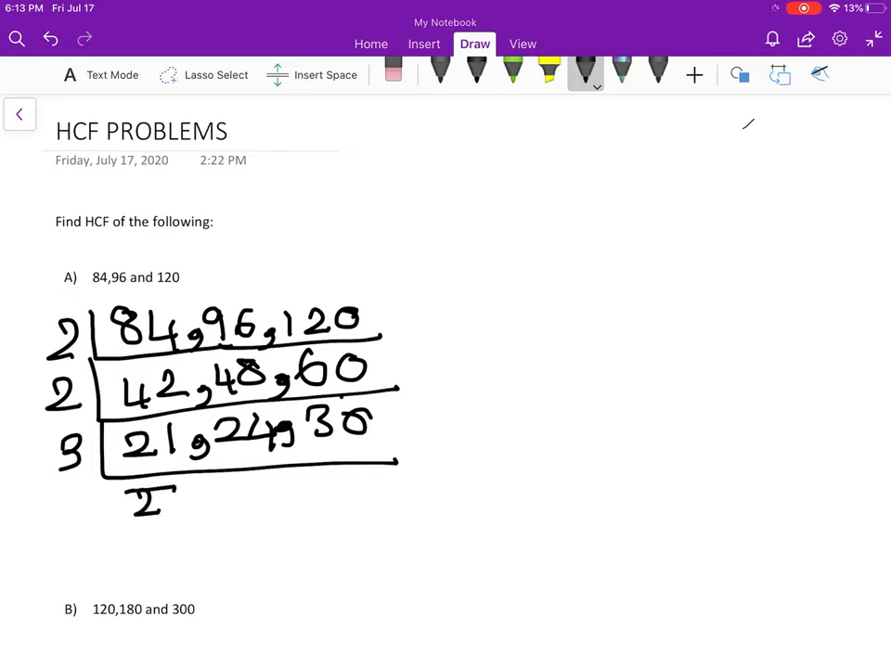
drag(149, 492, 195, 505)
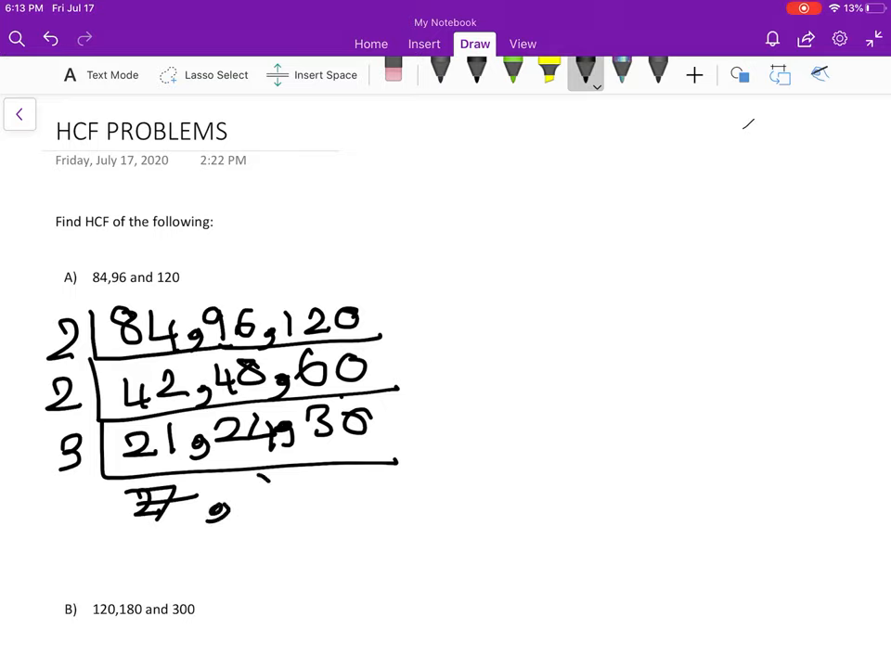
drag(251, 483, 278, 511)
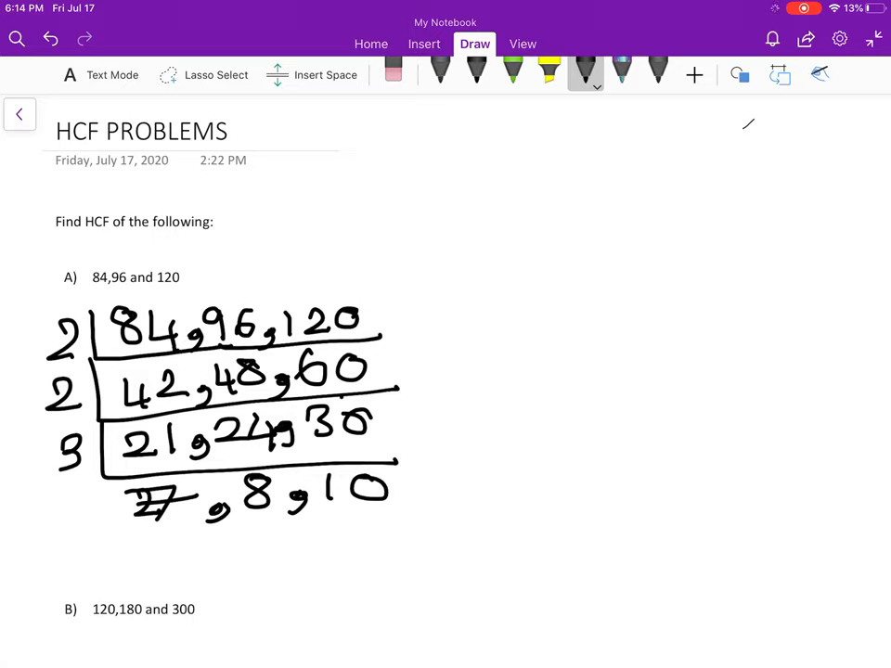
Handwrite HCF = 2 × 2 × 3 beside problem A's ladder.
drag(478, 300, 479, 343)
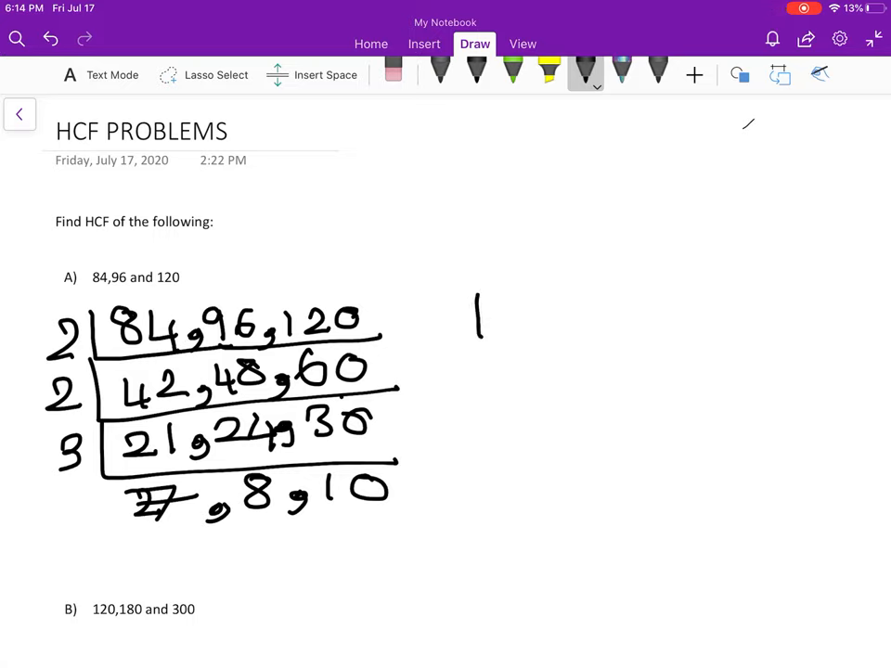
drag(473, 306, 622, 334)
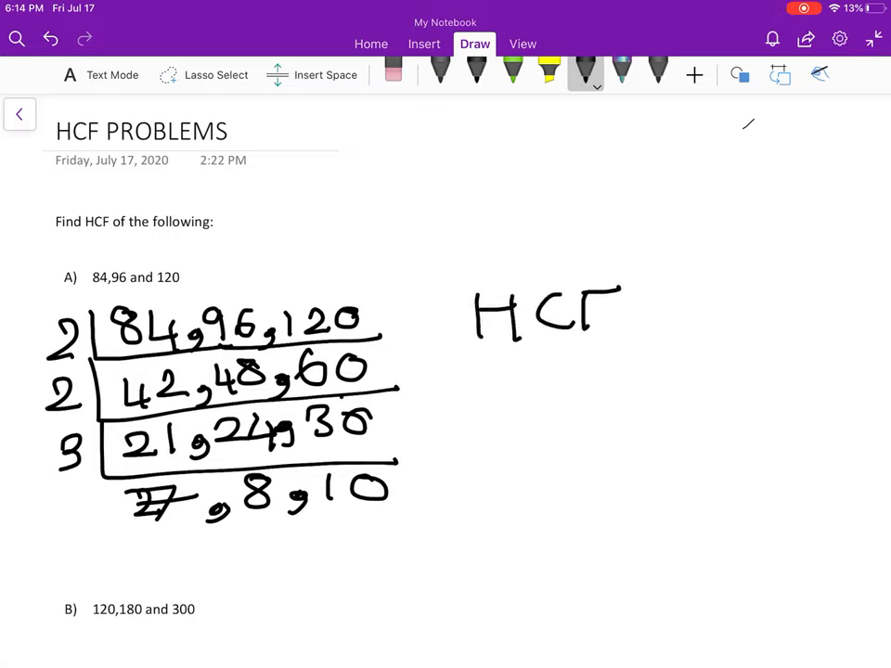
drag(613, 306, 677, 316)
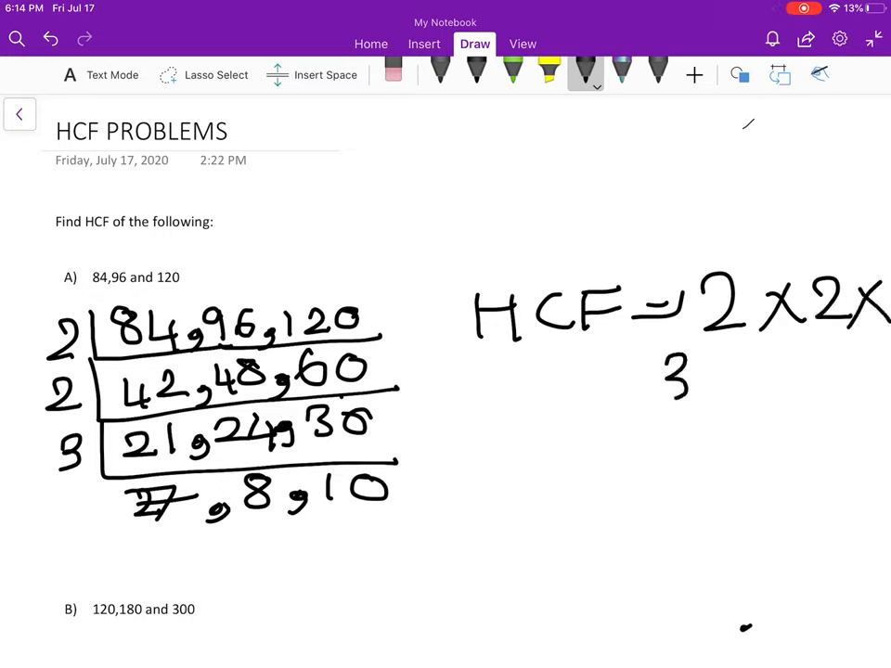
Add = 12, double-underline the answer, and return to the Home ribbon.
drag(724, 375, 776, 375)
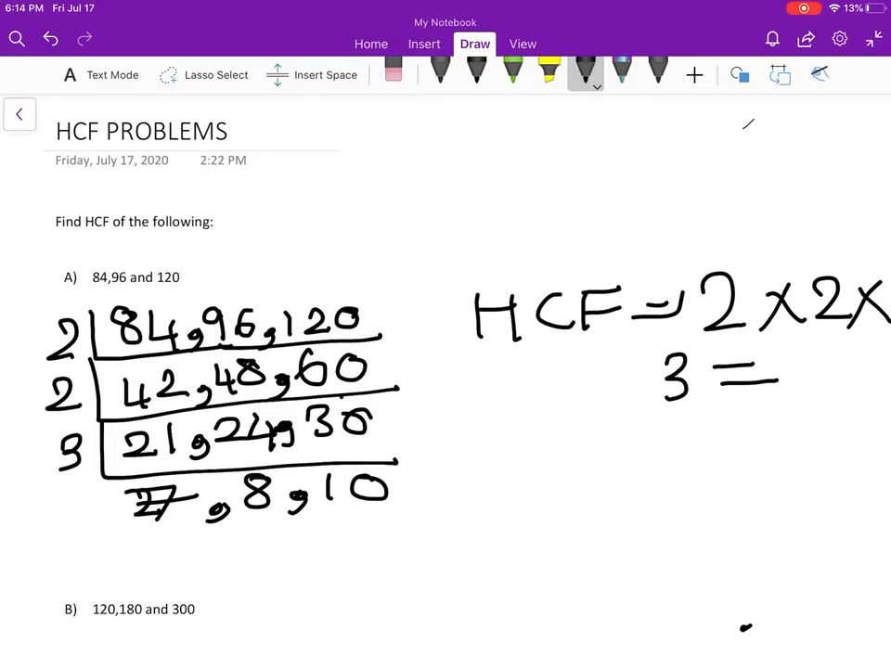
drag(798, 353, 808, 399)
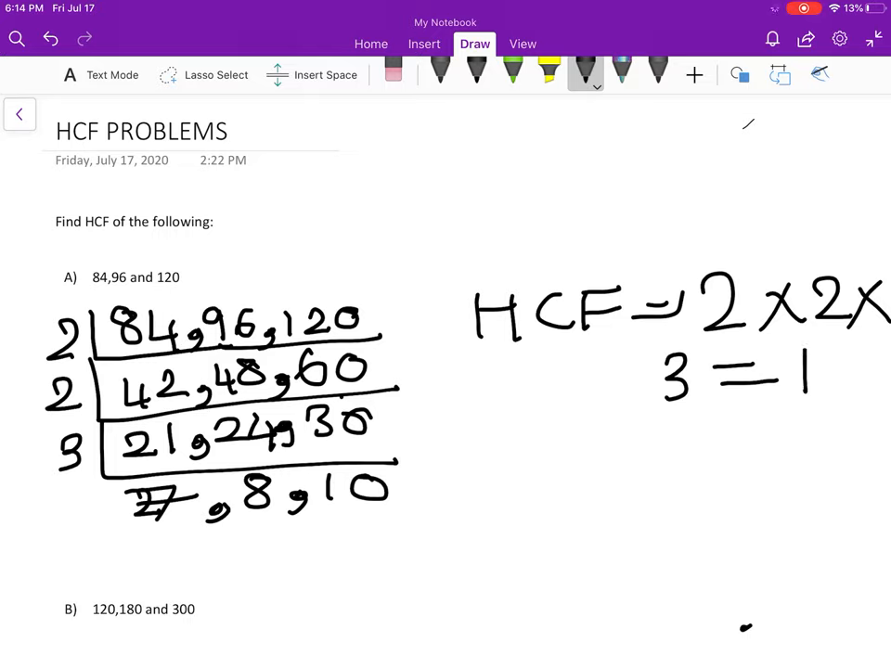
drag(794, 371, 844, 423)
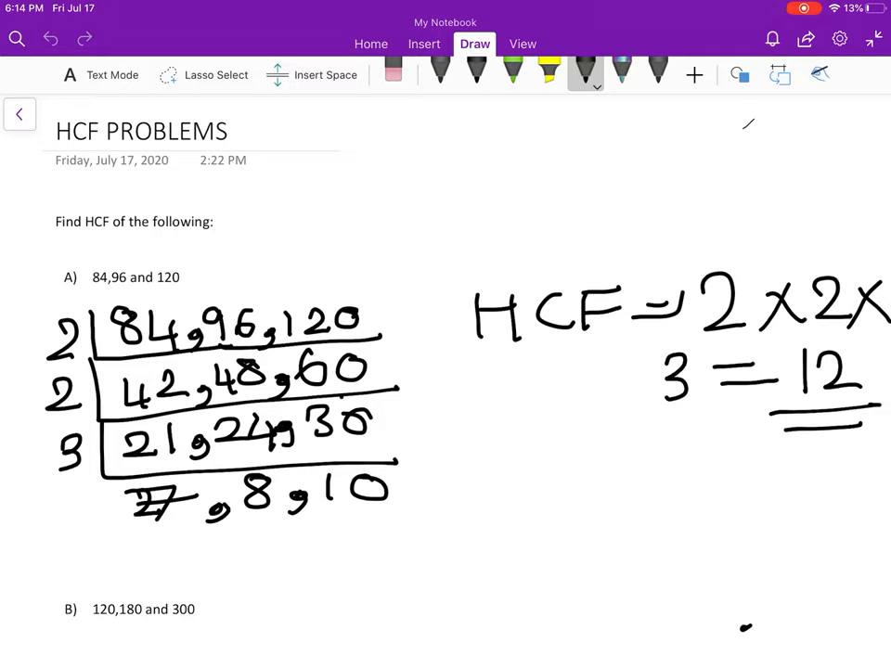
click(371, 45)
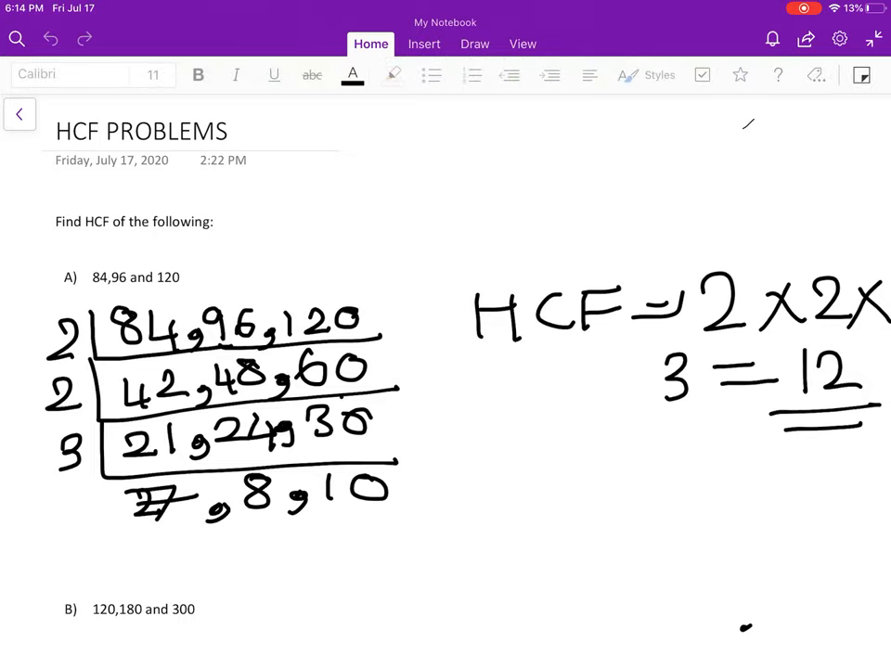
Scroll to problem B and handwrite 2 dividing 120, 180, 300 under a division bar.
scroll(down, 3)
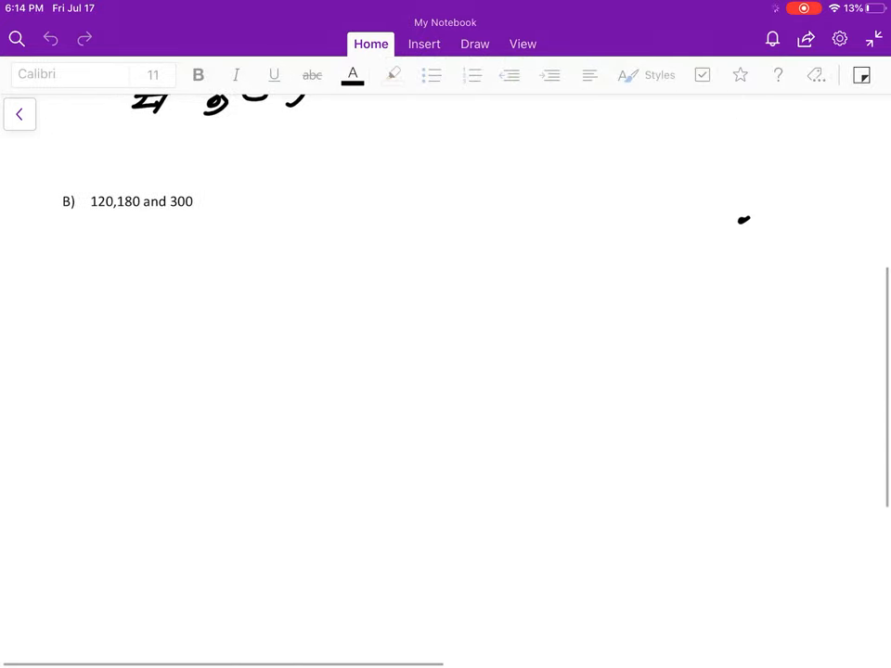
click(475, 45)
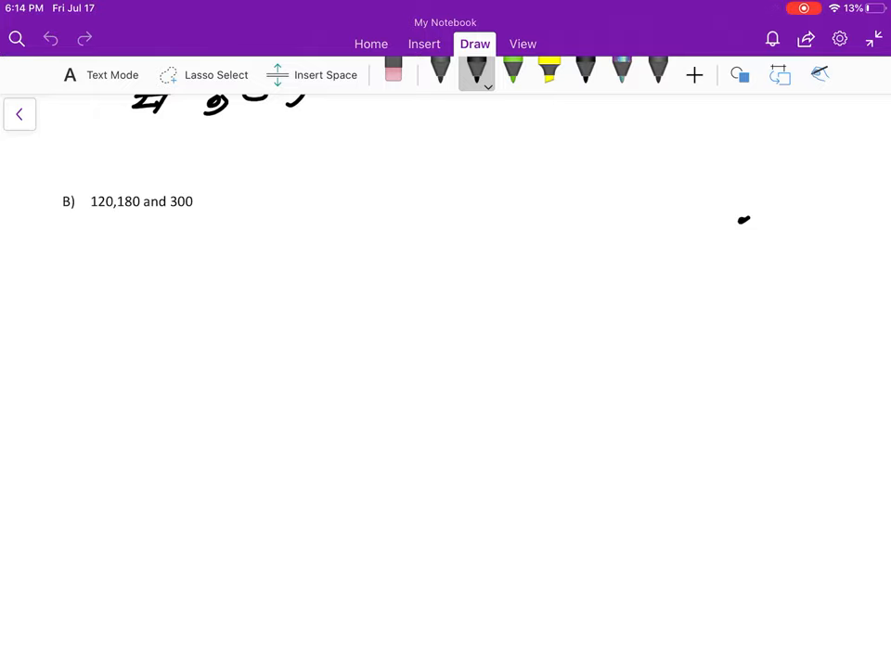
drag(213, 219, 269, 288)
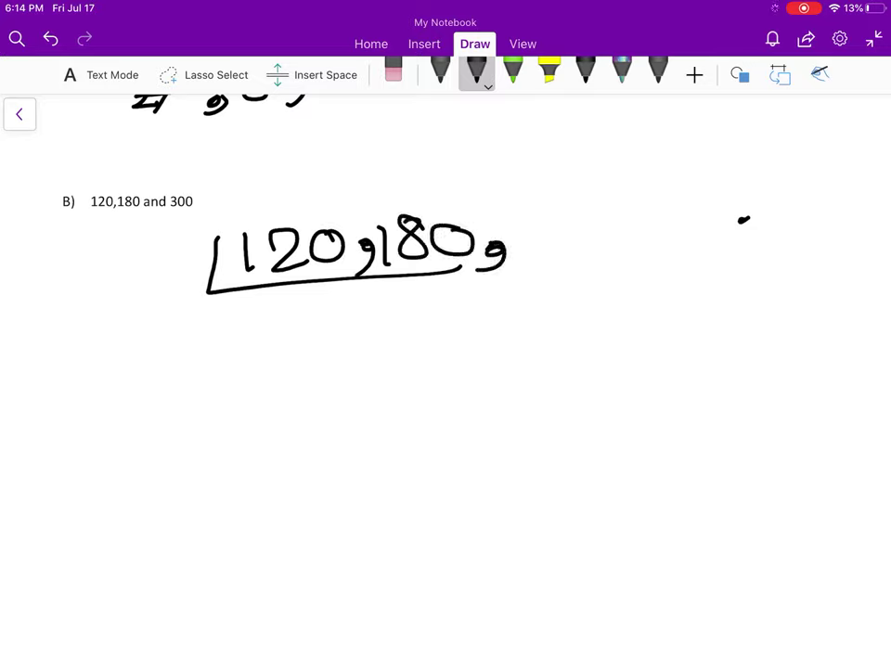
drag(520, 232, 650, 241)
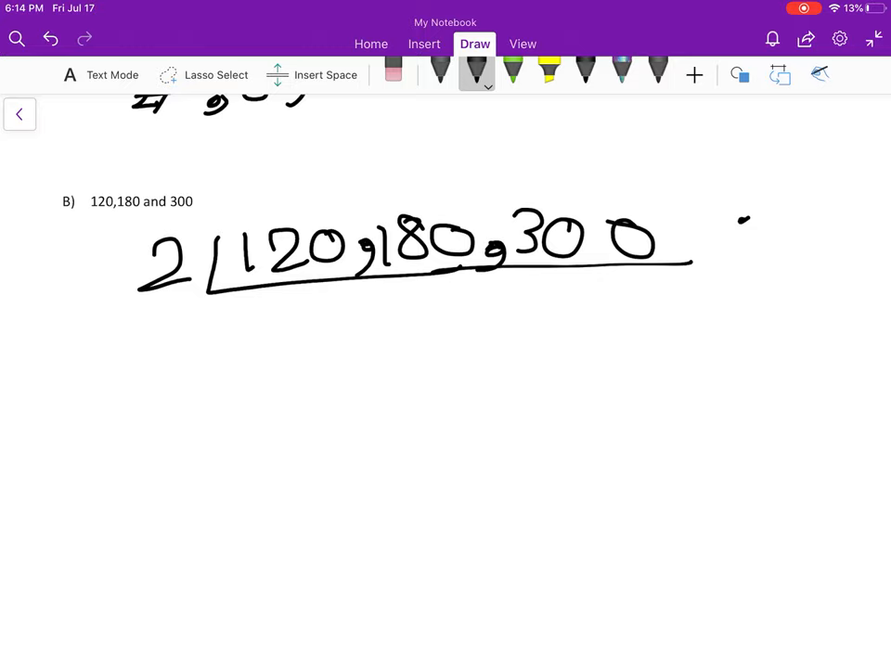
Write the quotient row 60, 90, 150 with a new bracket beneath.
drag(270, 312, 343, 334)
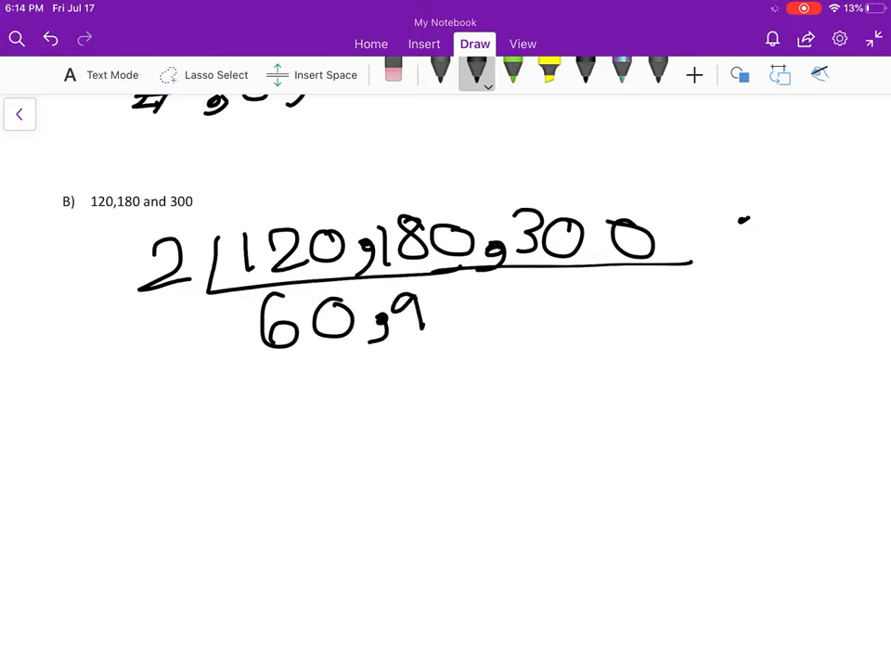
drag(408, 306, 535, 316)
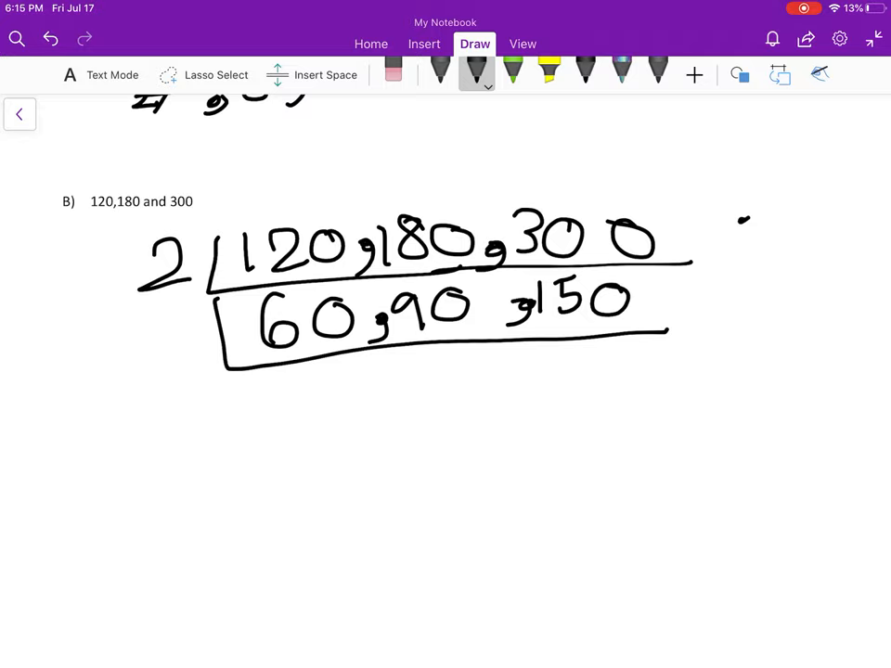
Write divisor 3 with quotients 20, 30, 50, a bracket and divisor 5.
drag(139, 316, 176, 353)
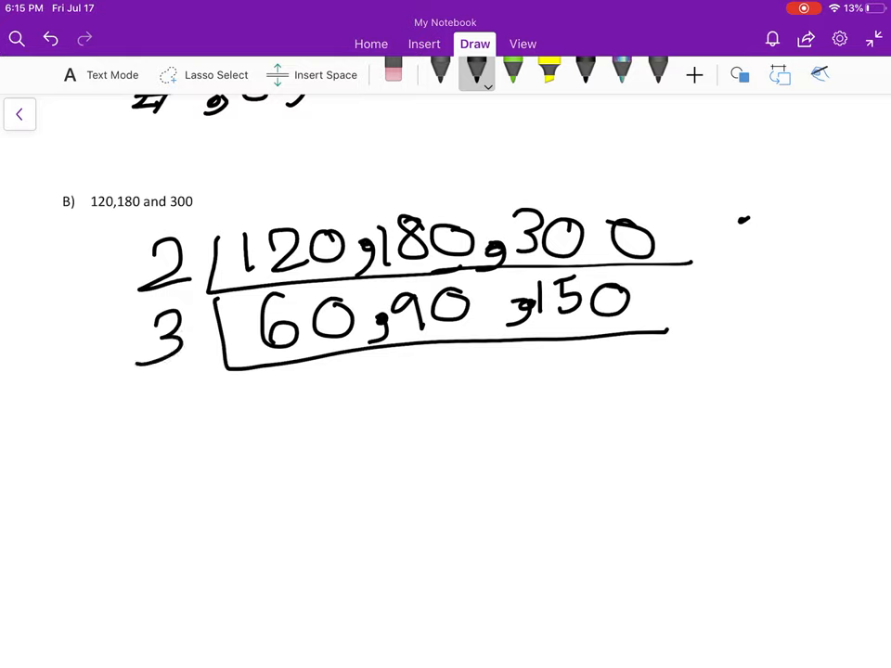
drag(278, 380, 306, 417)
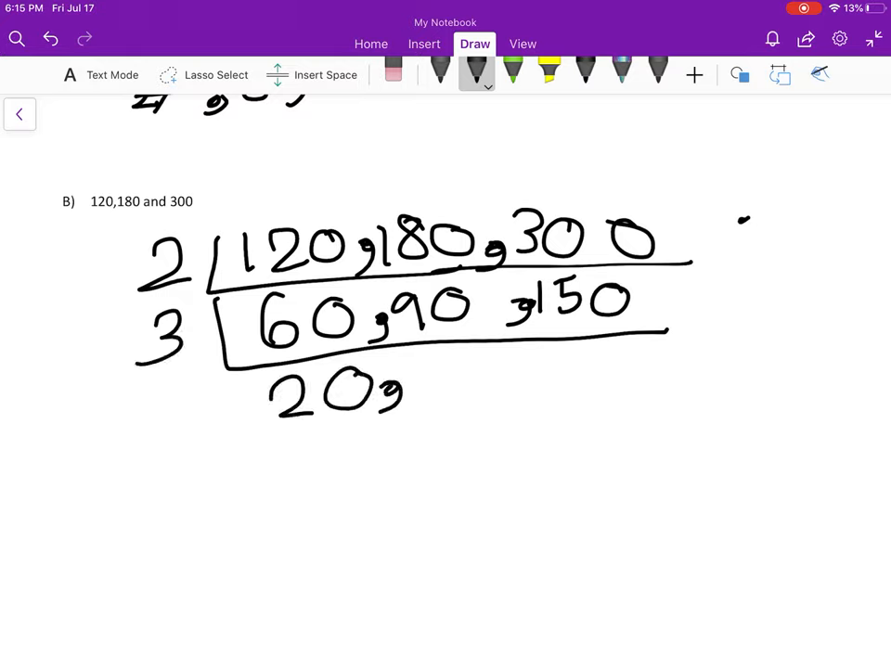
drag(423, 362, 442, 390)
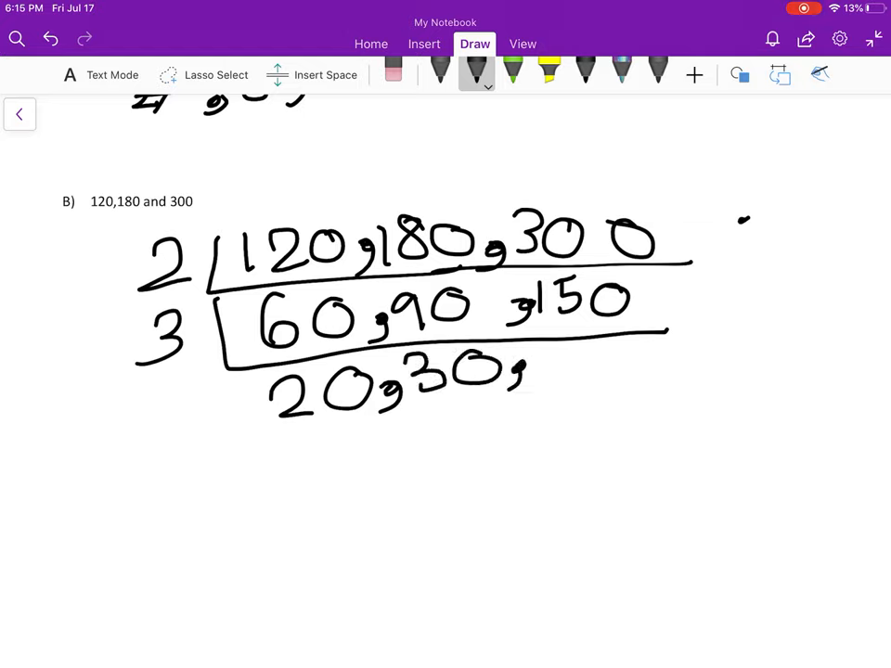
drag(547, 352, 641, 362)
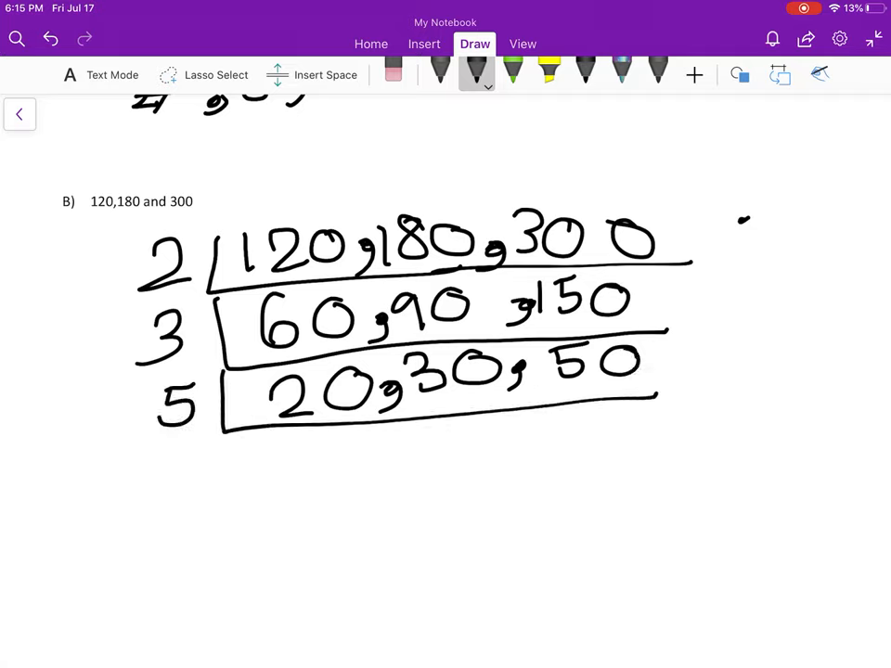
Write the row 4, 6, 10 enclosed in a bracket.
drag(306, 455, 390, 482)
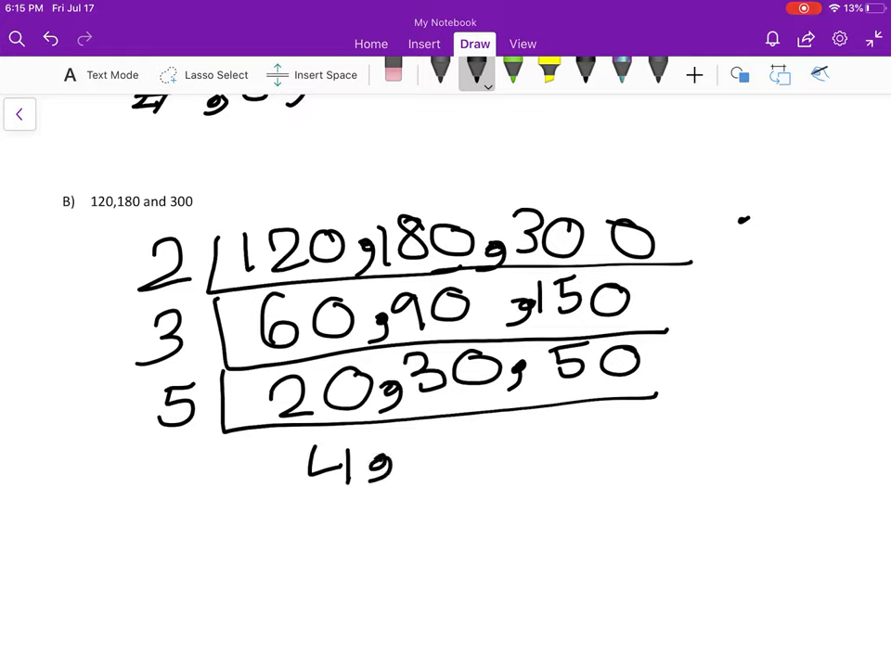
drag(446, 436, 548, 455)
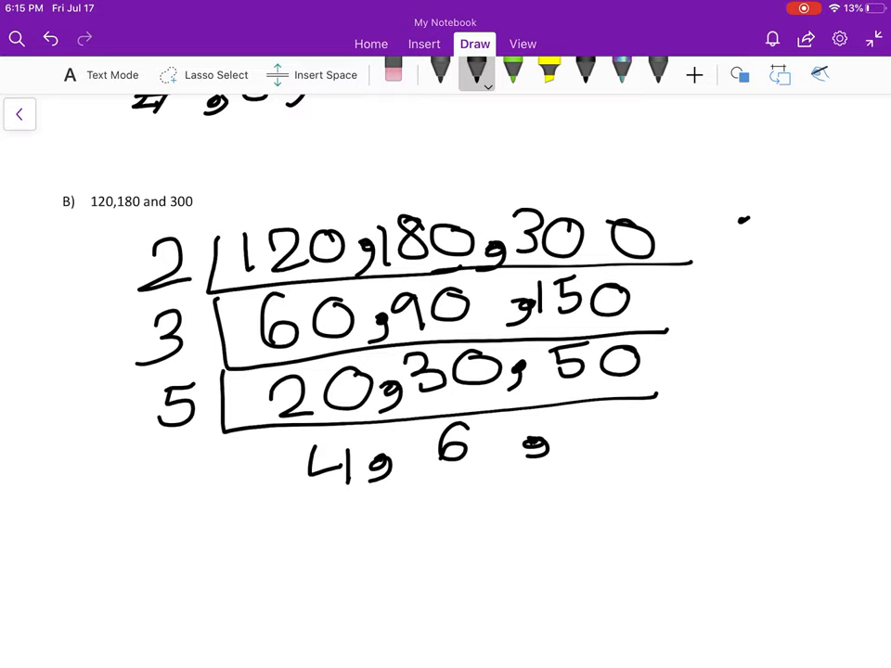
drag(566, 424, 627, 455)
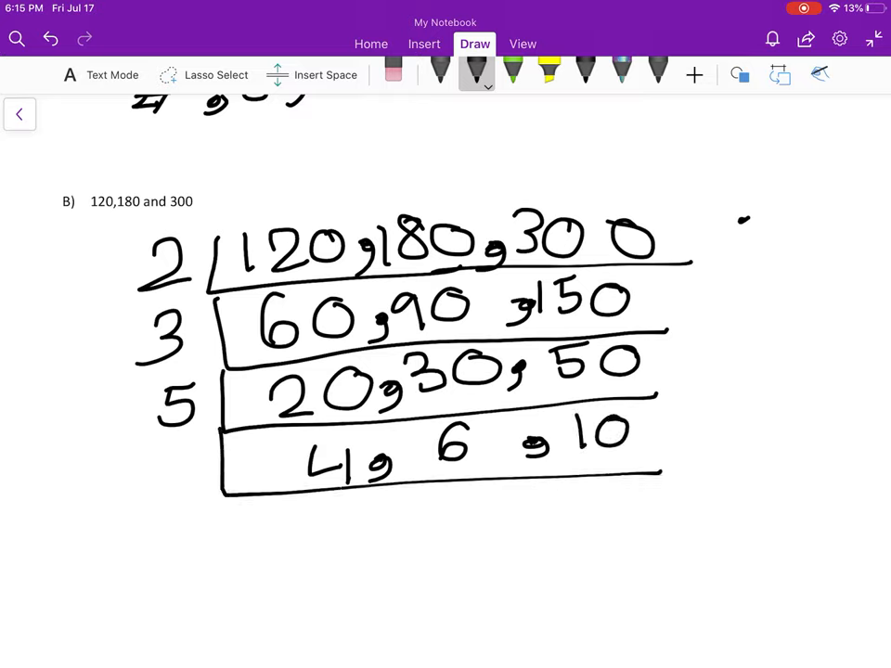
Add divisor 2 with final quotients 2, 3, 5 and return to the Home ribbon.
drag(167, 427, 185, 464)
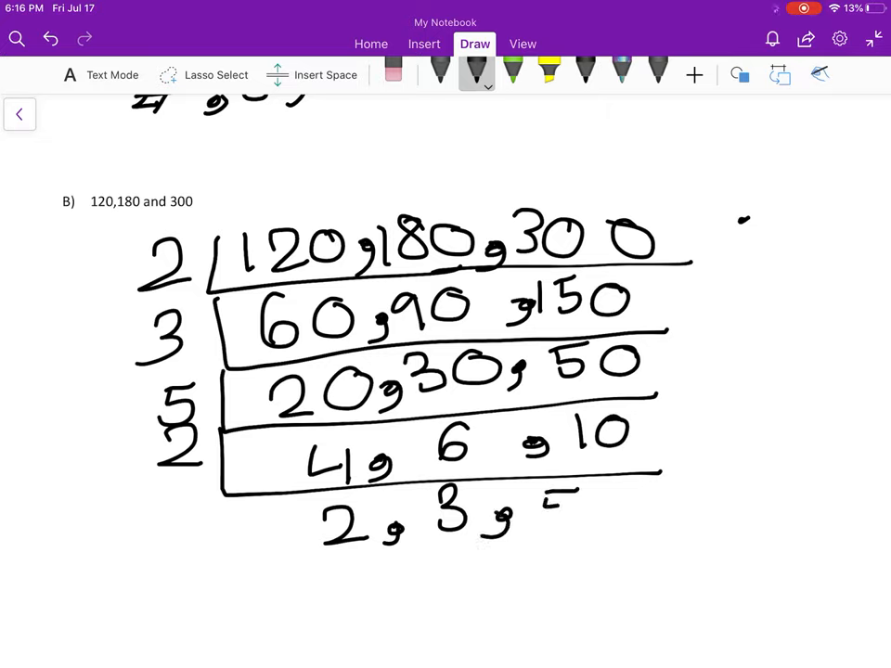
drag(535, 498, 571, 534)
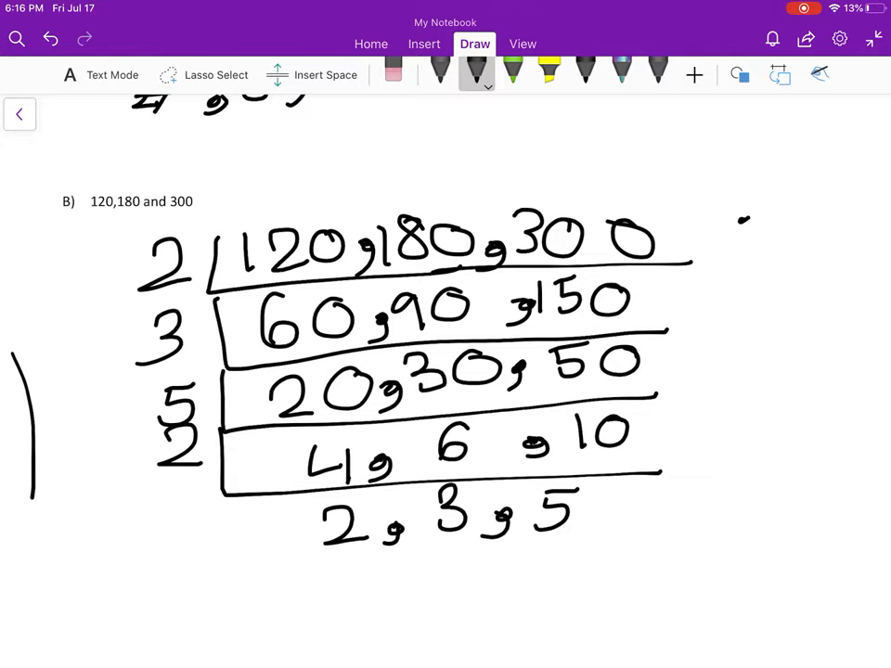
click(371, 43)
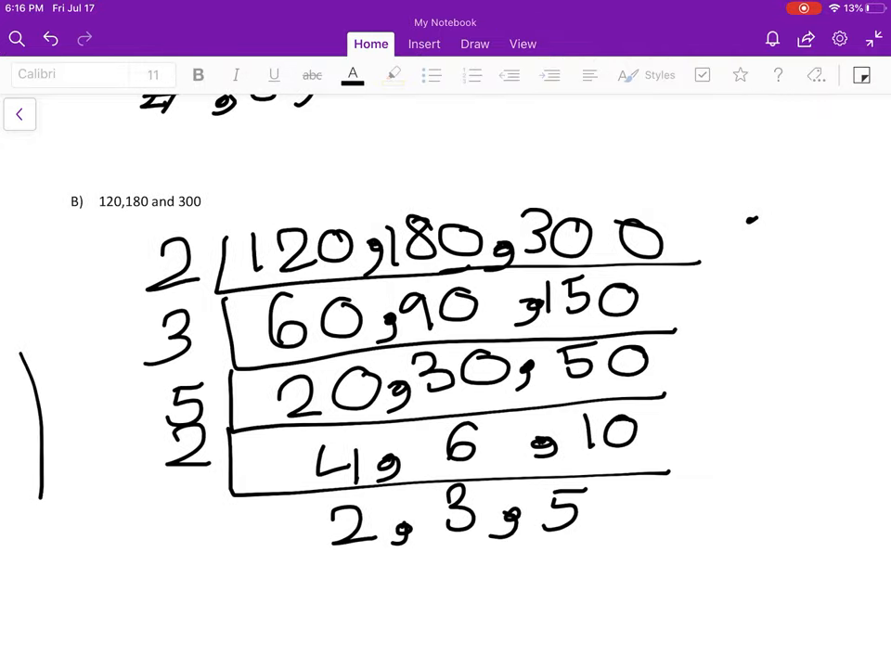
With the pen, handwrite HCF = 2 × 3 below problem B's division ladder.
click(476, 45)
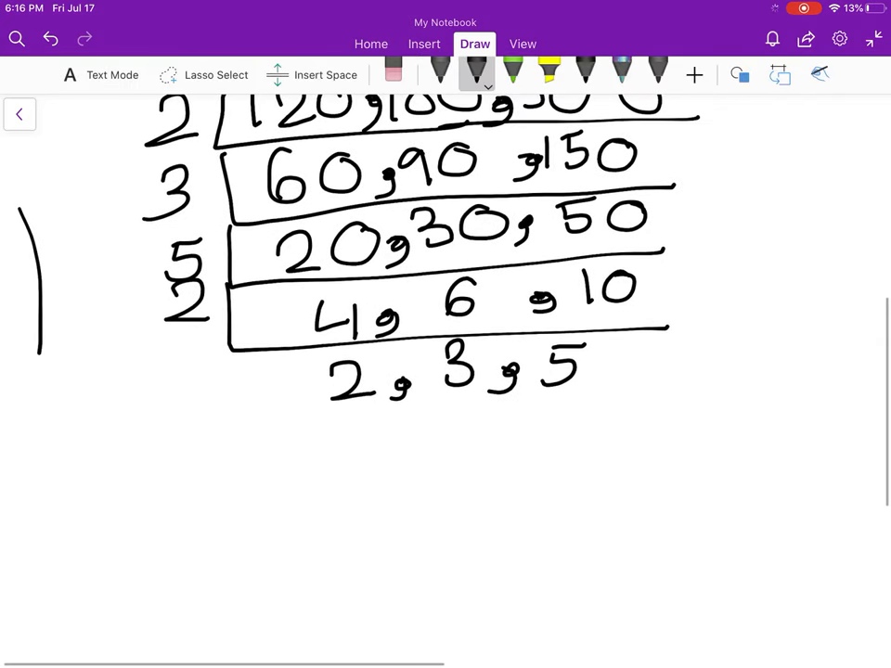
drag(10, 464, 121, 520)
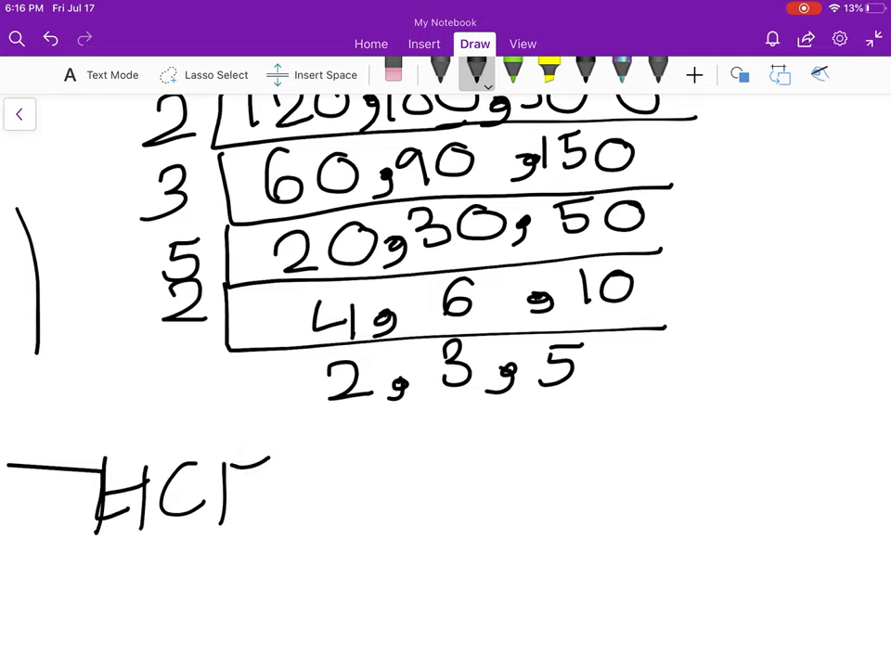
drag(278, 474, 343, 473)
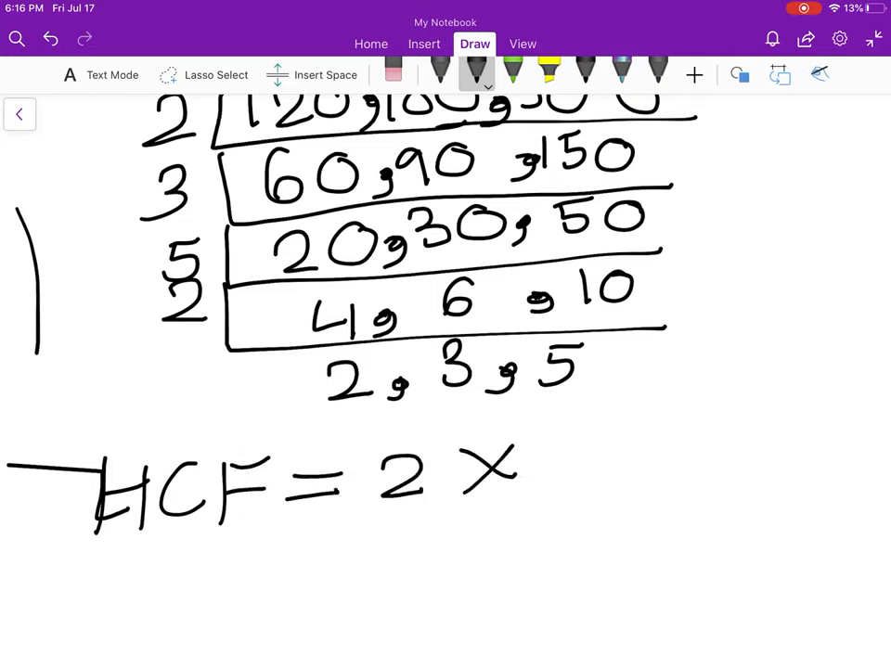
drag(538, 454, 613, 482)
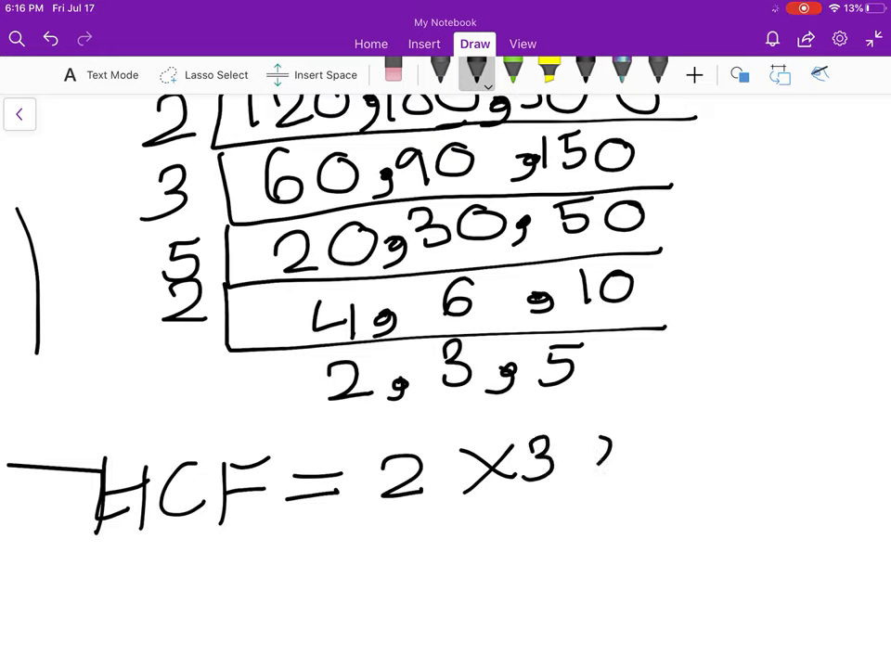